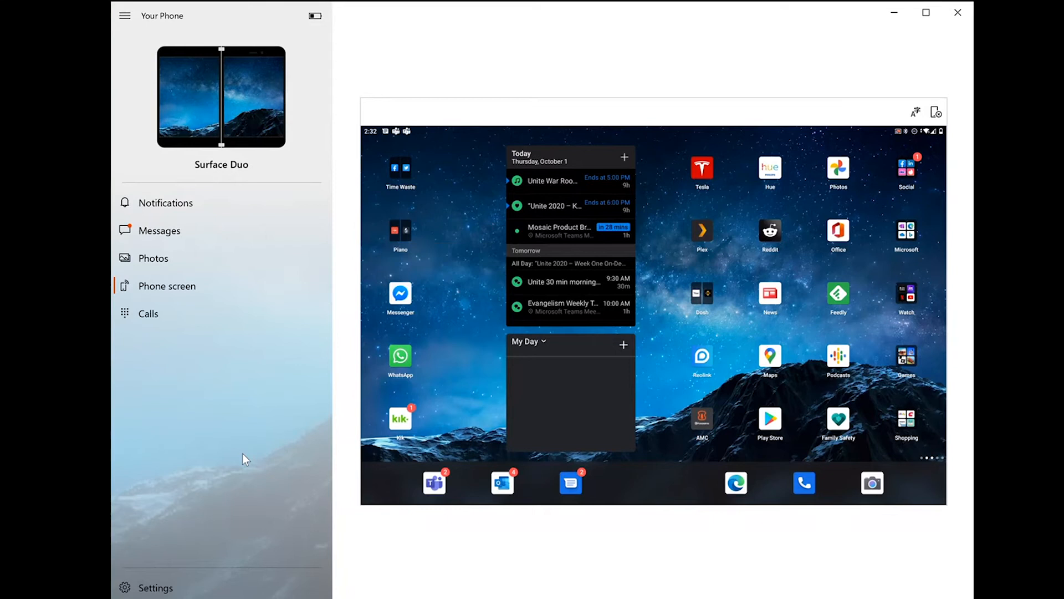
{"action": "mouse_move", "coordinate": [400, 174]}
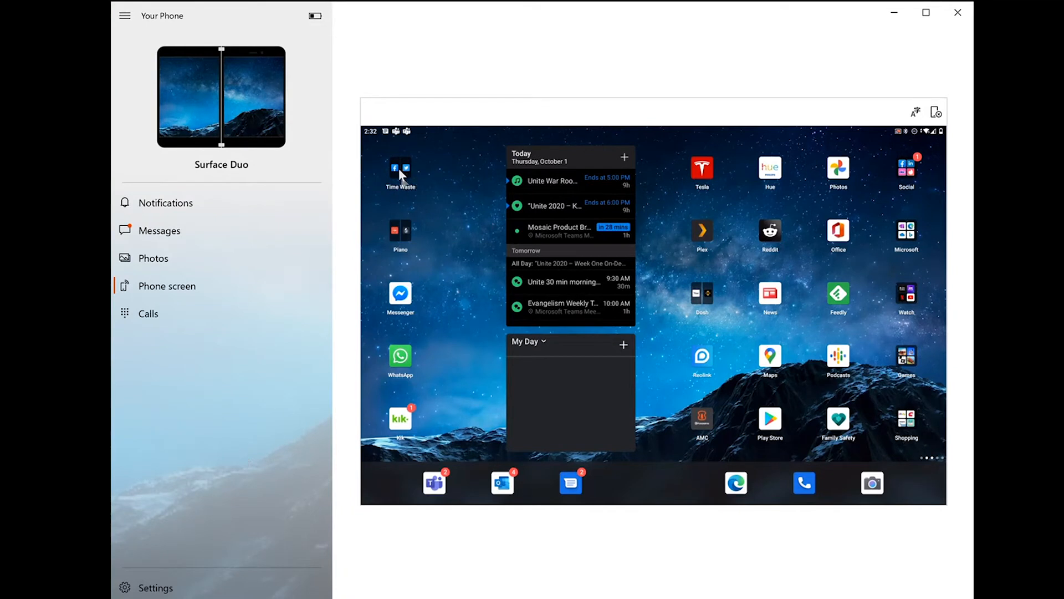
{"action": "mouse_move", "coordinate": [337, 300]}
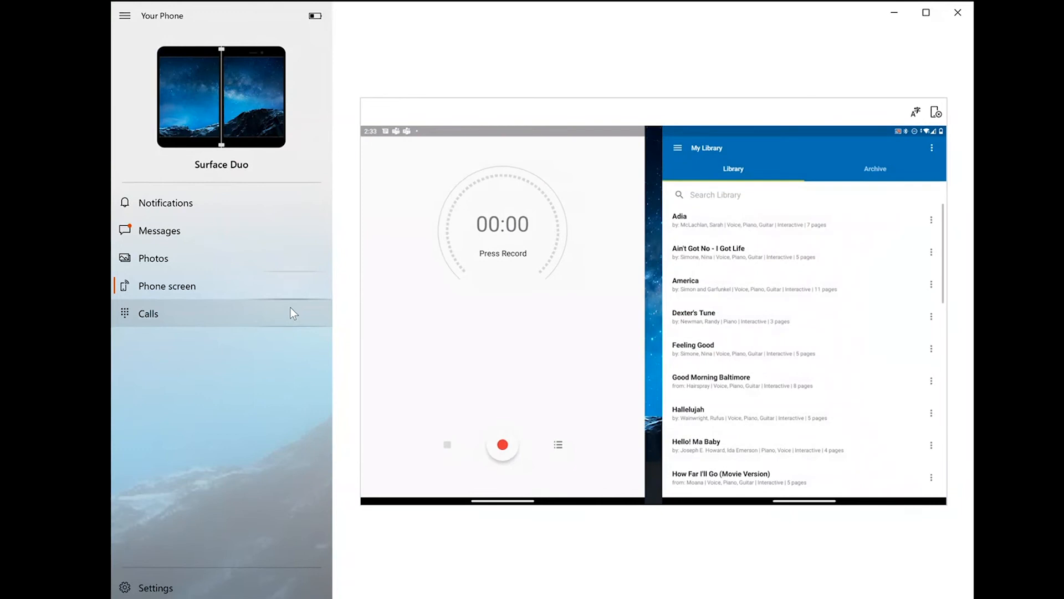
- Open the 'I Need My Girl' sheet music from the library
{"action": "scroll", "scroll_direction": "down", "scroll_amount": 3}
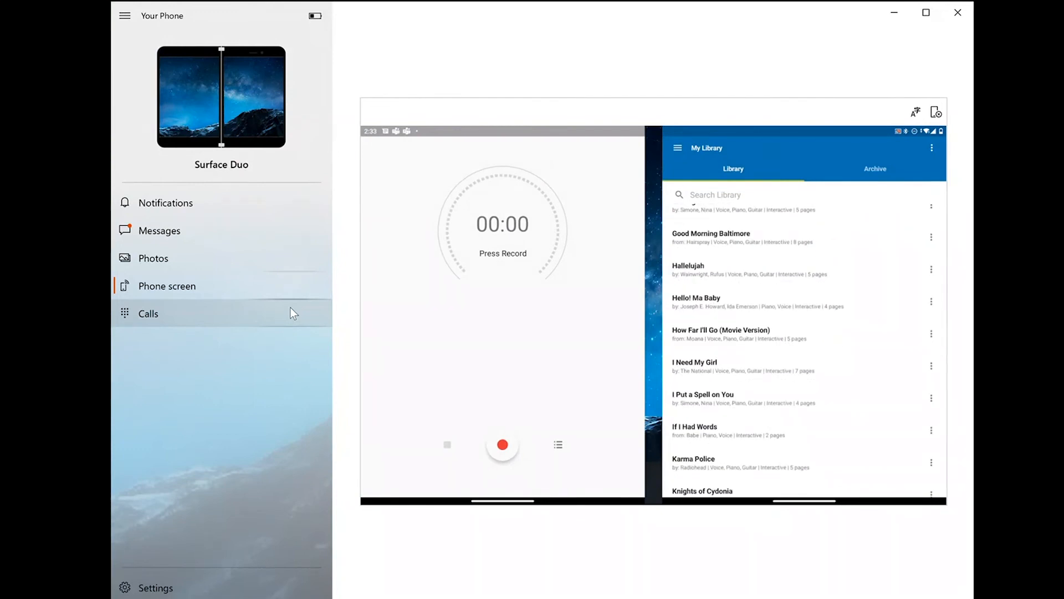
{"action": "left_click", "coordinate": [696, 365]}
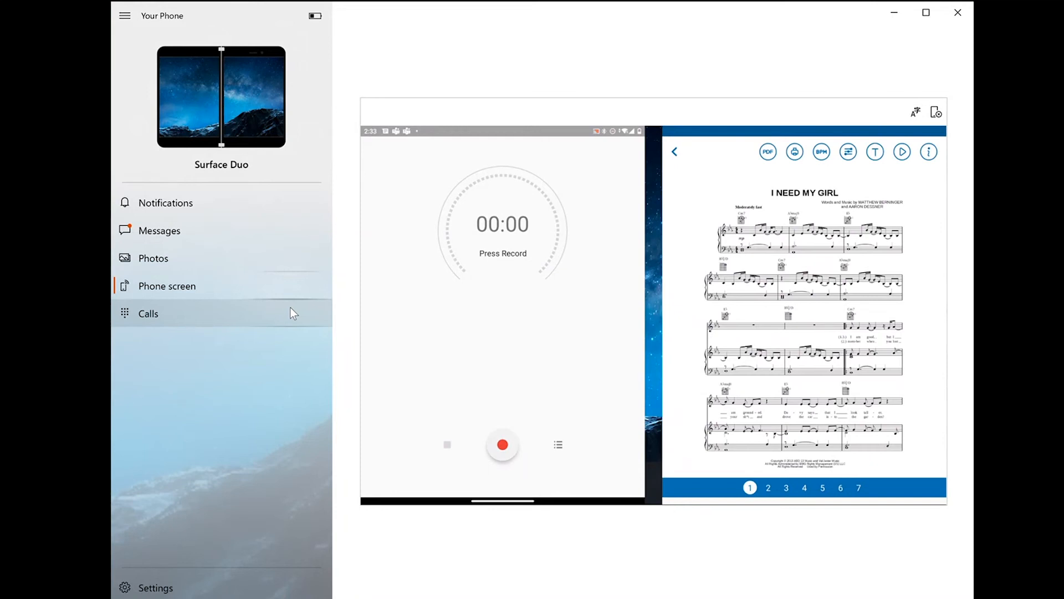
- Record a 13-second audio clip beside the score, allowing file access, and save it
{"action": "left_click", "coordinate": [502, 444]}
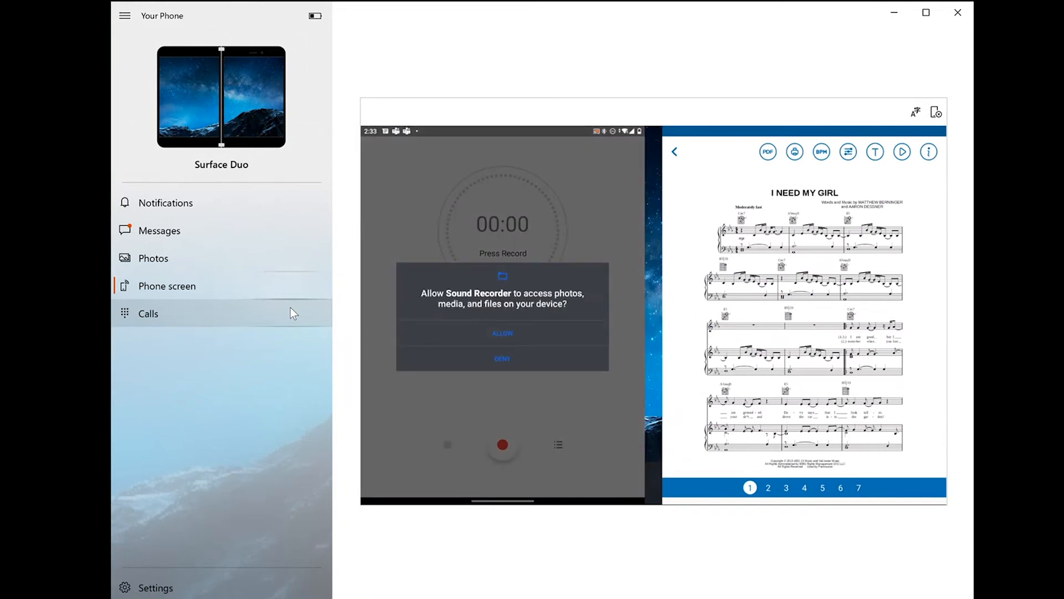
{"action": "left_click", "coordinate": [502, 333]}
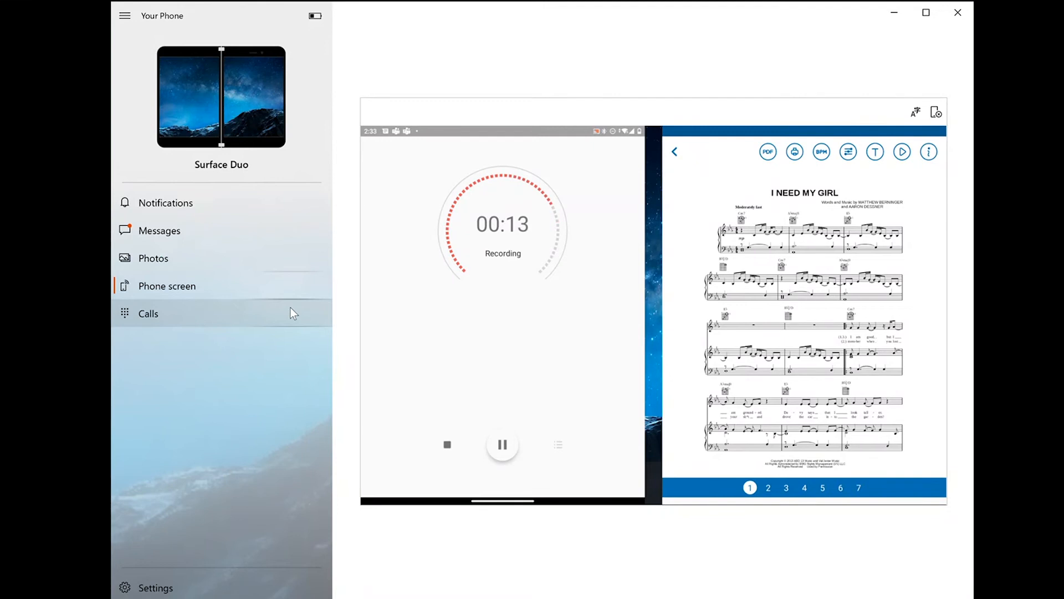
{"action": "left_click", "coordinate": [447, 445]}
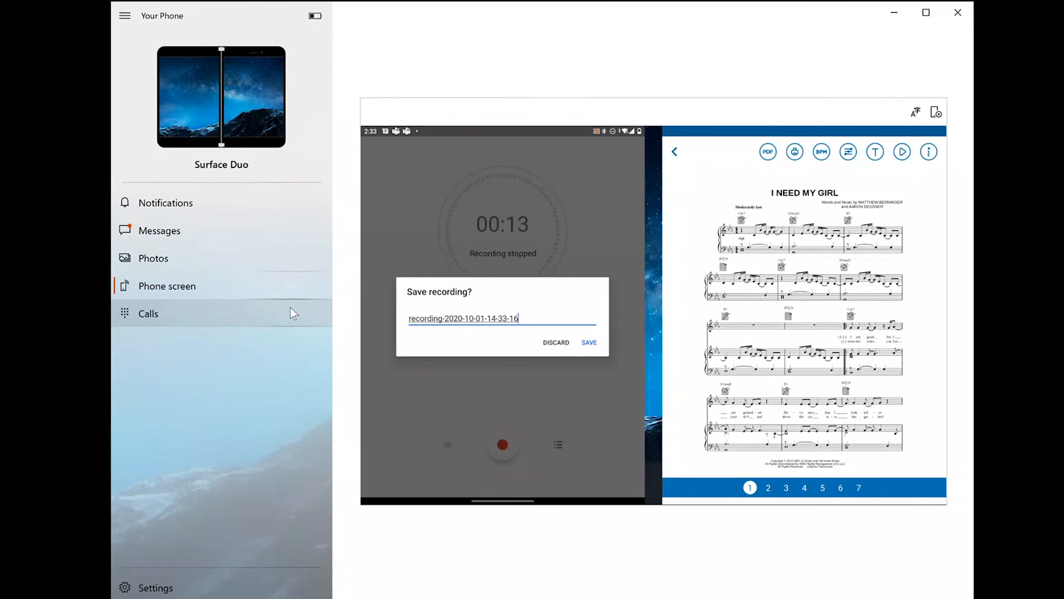
{"action": "left_click", "coordinate": [589, 342]}
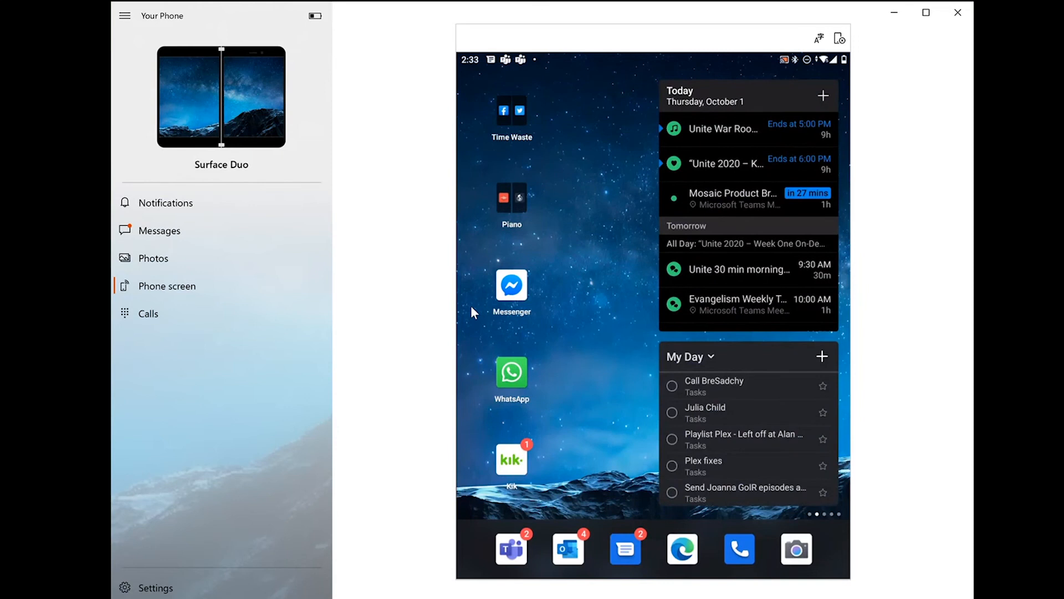
{"action": "mouse_move", "coordinate": [619, 228]}
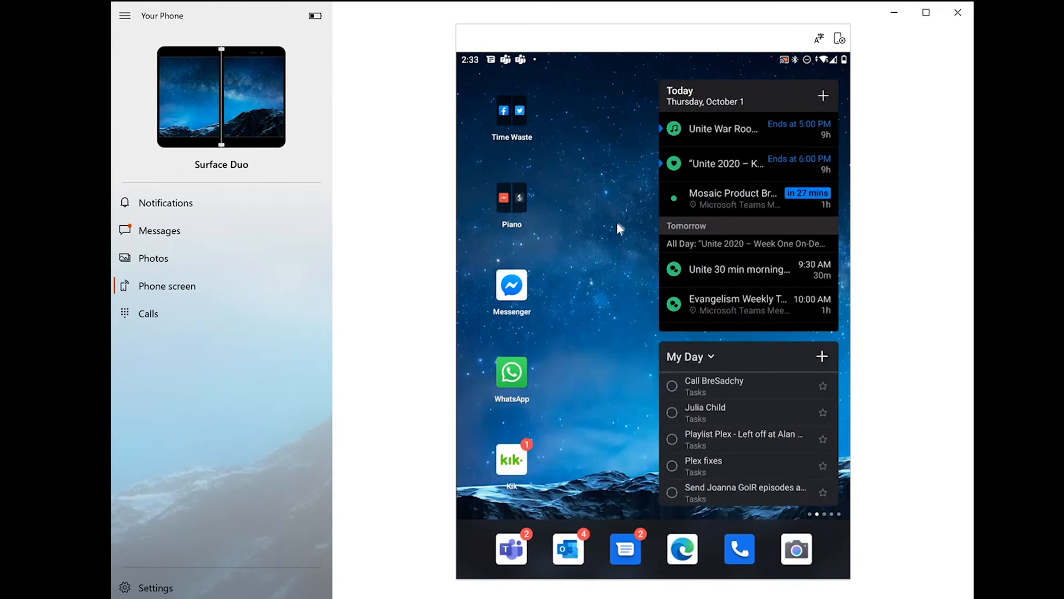
{"action": "mouse_move", "coordinate": [713, 163]}
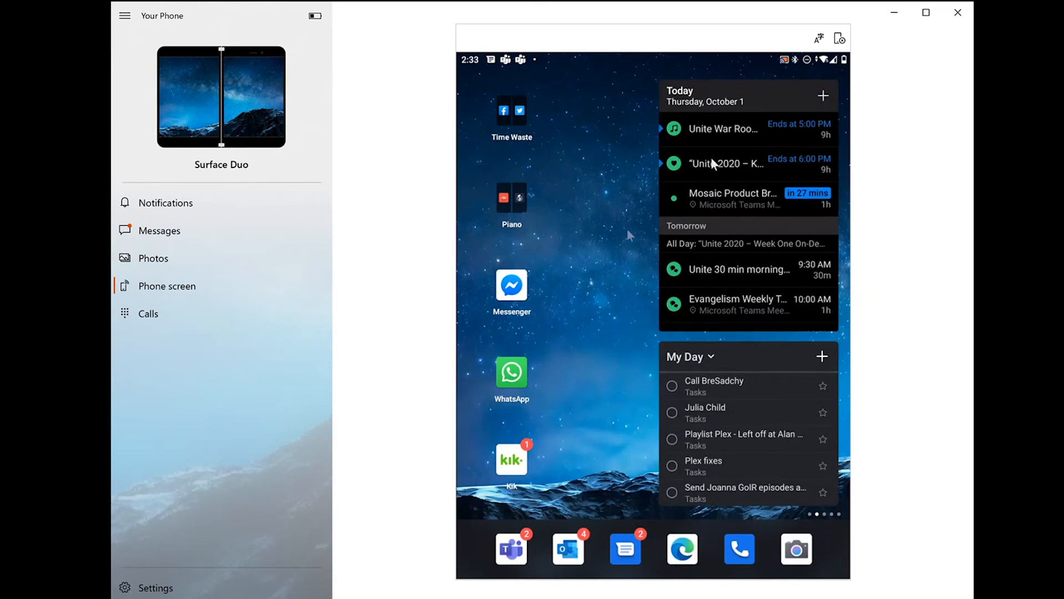
{"action": "mouse_move", "coordinate": [570, 306]}
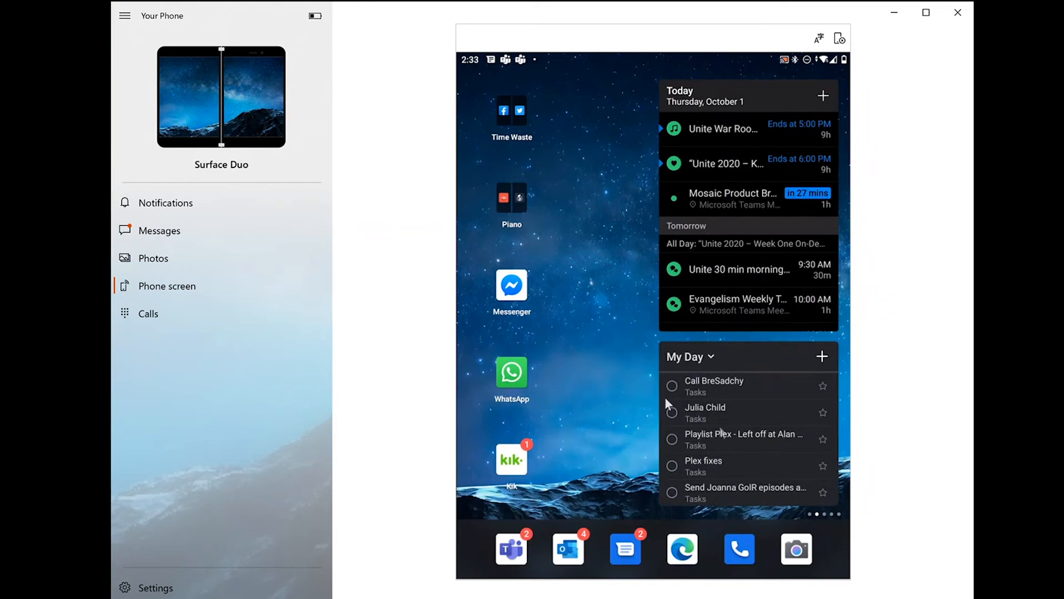
{"action": "mouse_move", "coordinate": [770, 364]}
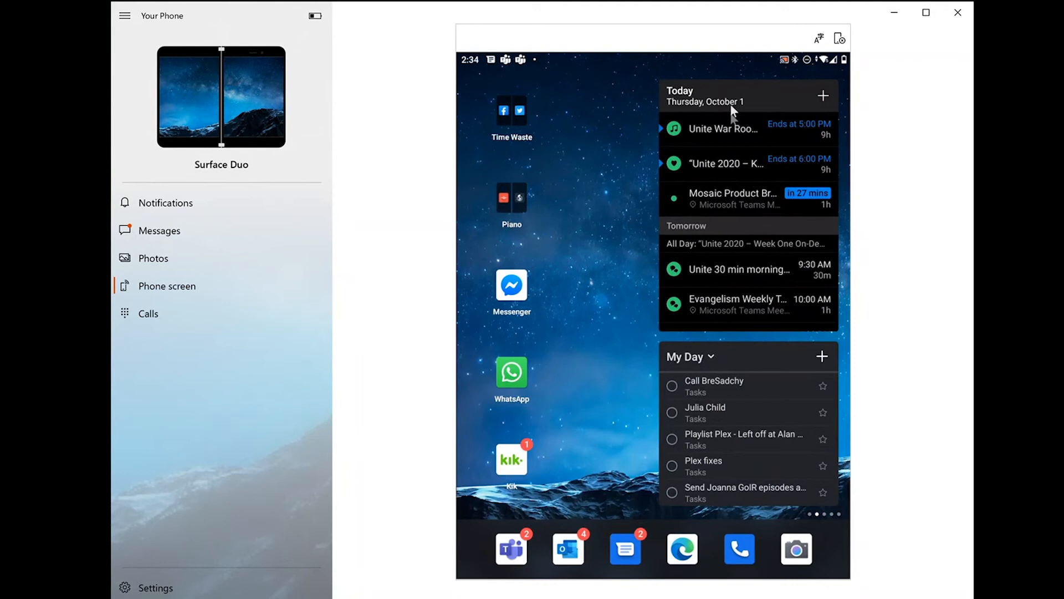
{"action": "mouse_move", "coordinate": [590, 352]}
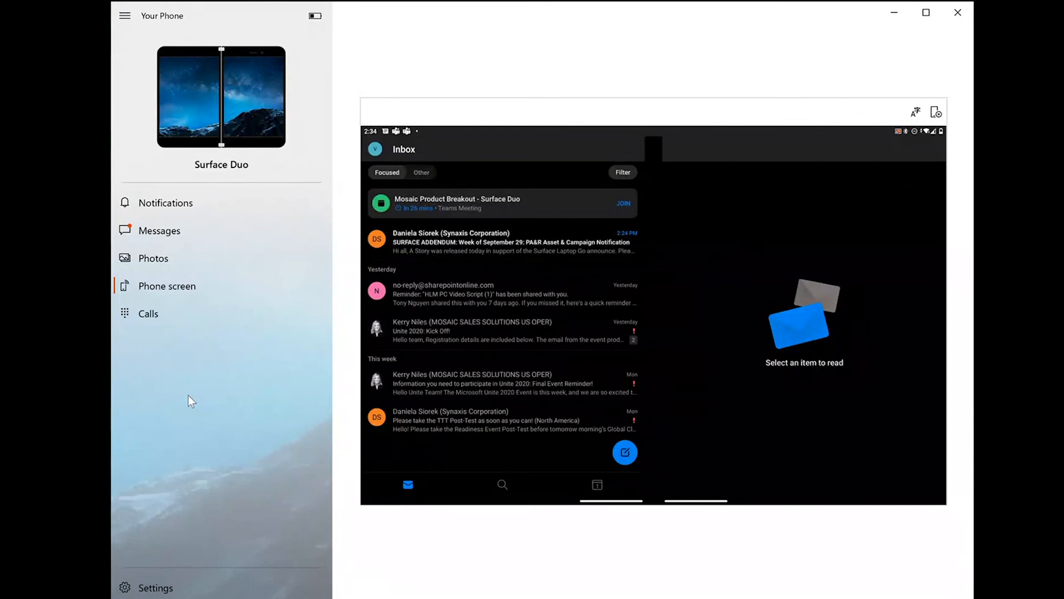
{"action": "left_click", "coordinate": [502, 330]}
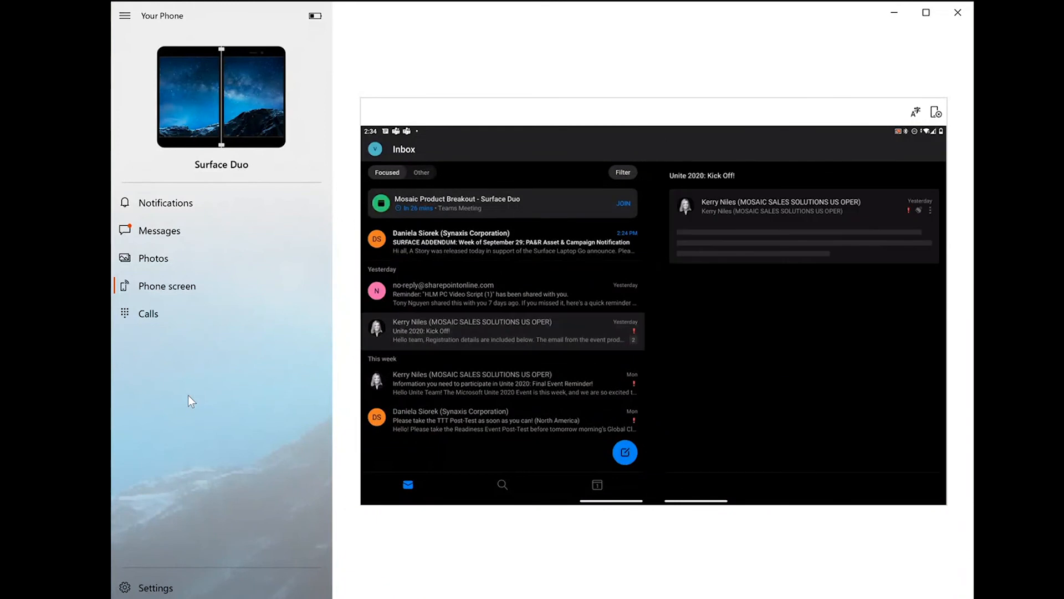
{"action": "left_click", "coordinate": [503, 330]}
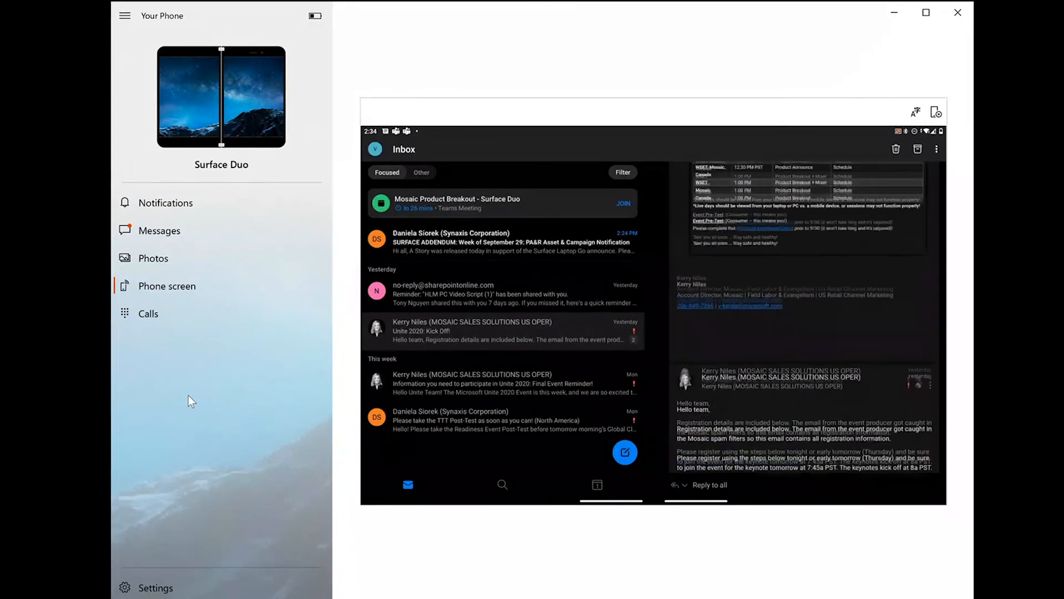
{"action": "scroll", "scroll_direction": "down", "scroll_amount": 3}
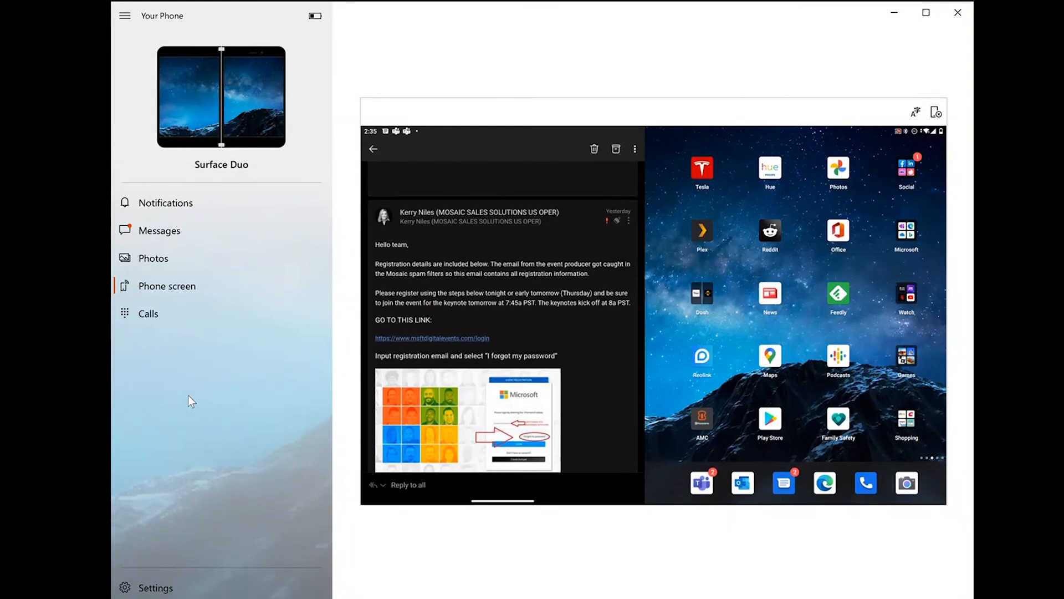
- Launch Office on the second Duo screen beside the Unite 2020 kick-off email
{"action": "left_click", "coordinate": [431, 339]}
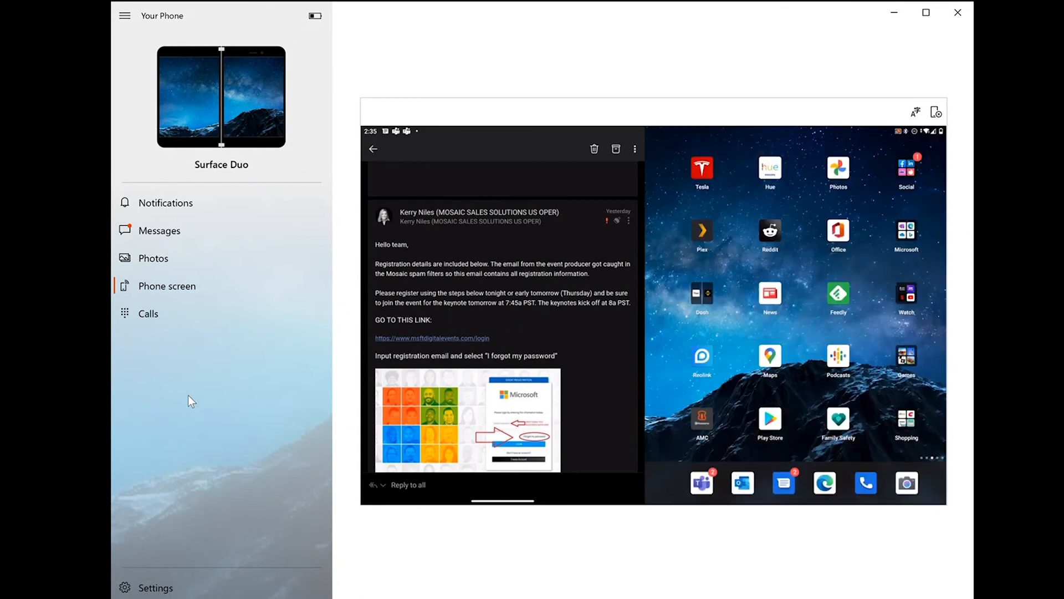
{"action": "left_click", "coordinate": [431, 338]}
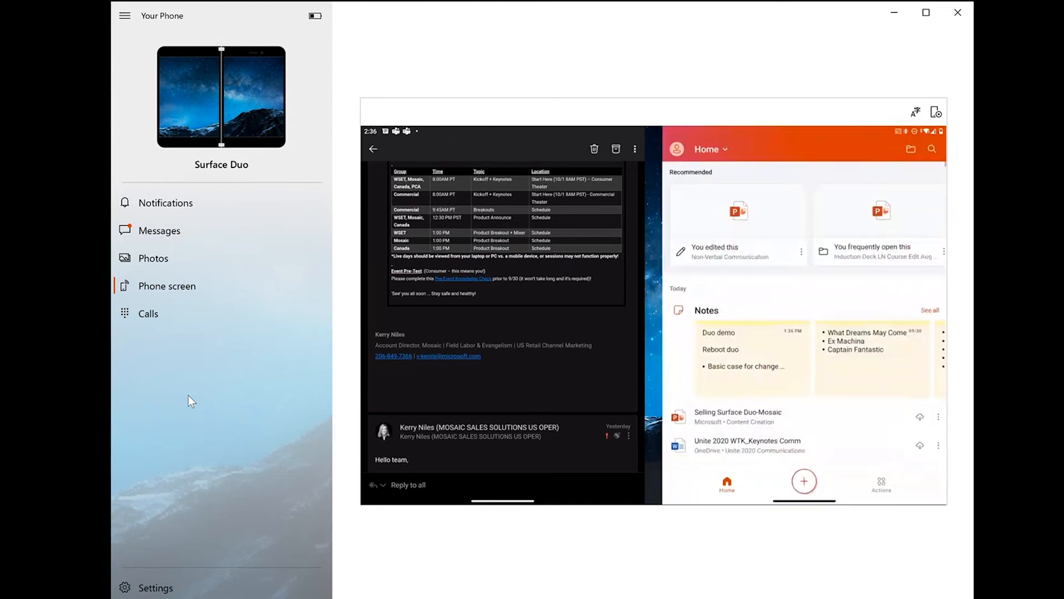
- Create a new blank Office note next to the email
{"action": "left_click", "coordinate": [804, 480]}
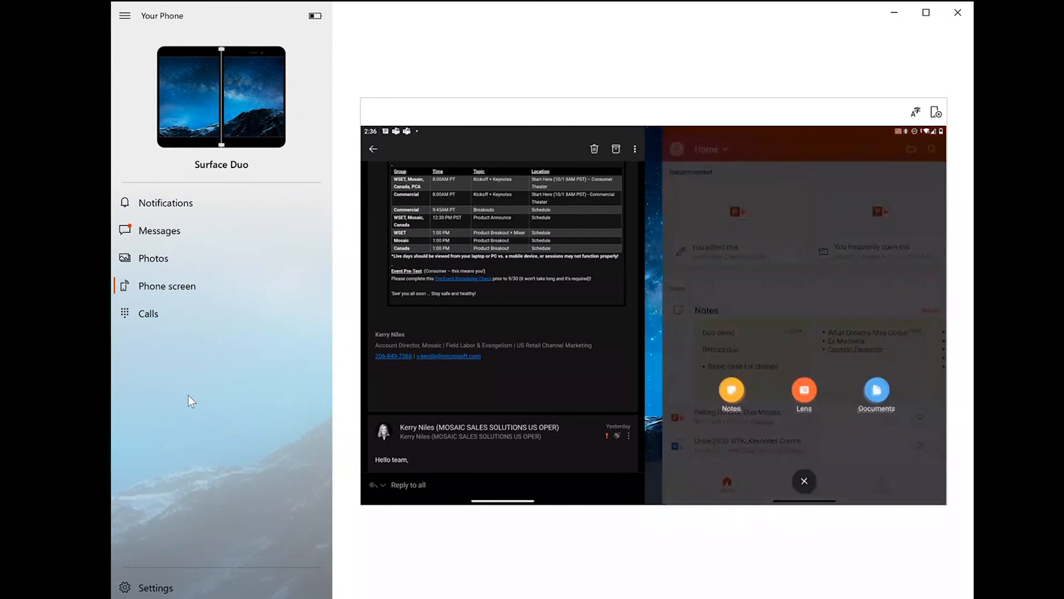
{"action": "left_click", "coordinate": [730, 393]}
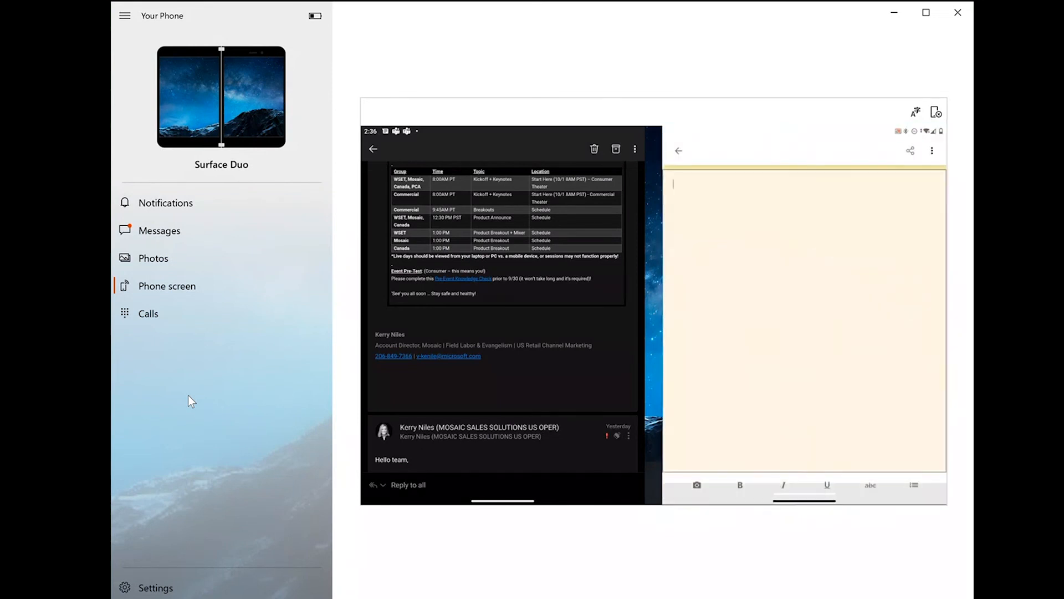
{"action": "scroll", "scroll_direction": "down", "scroll_amount": 3}
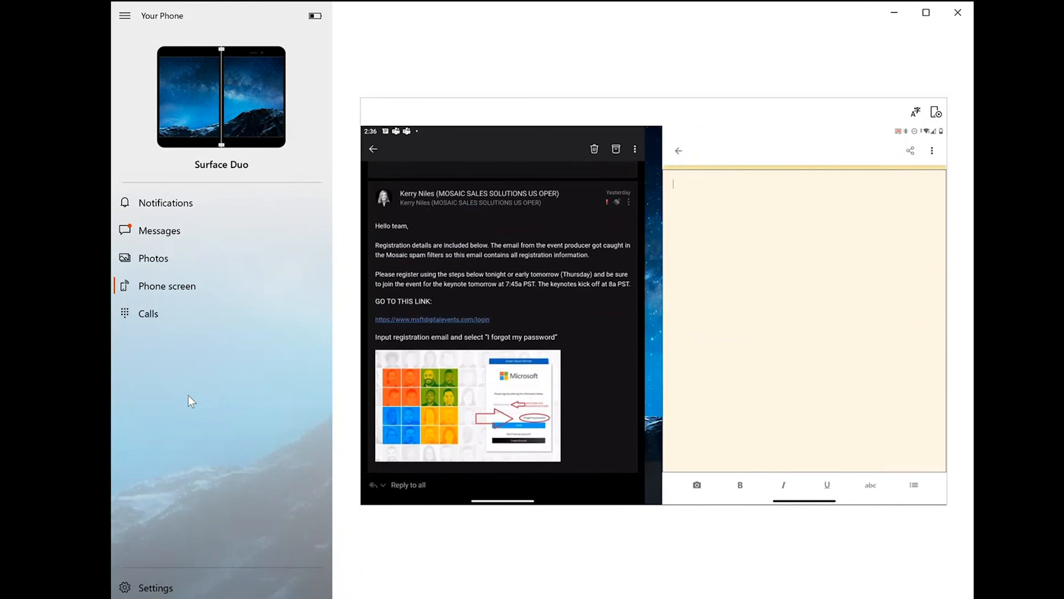
- Select the email's first registration-details sentence so Copy is offered
{"action": "double_click", "coordinate": [395, 255]}
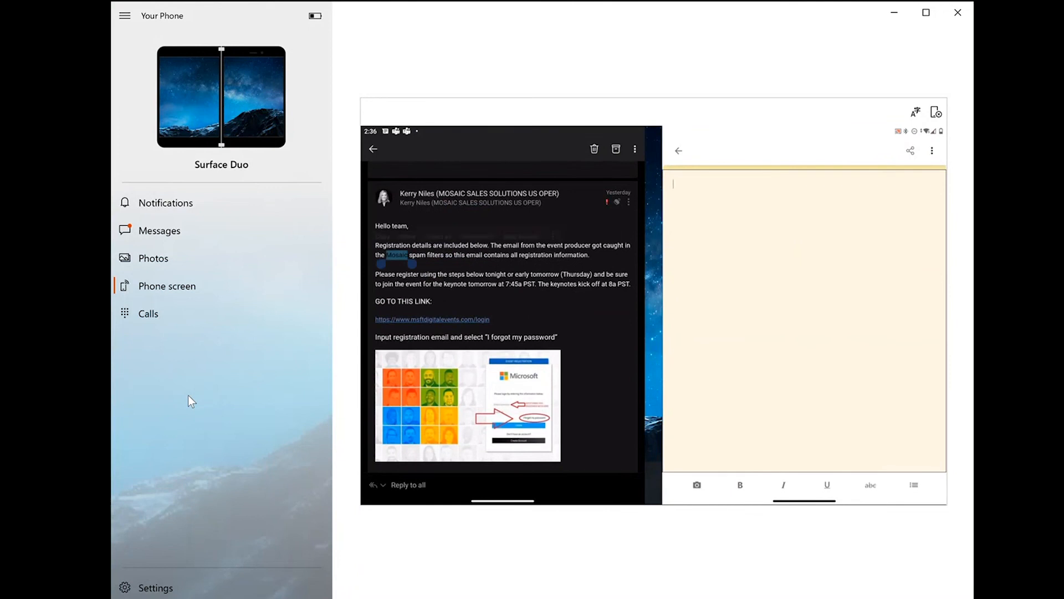
{"action": "double_click", "coordinate": [502, 245]}
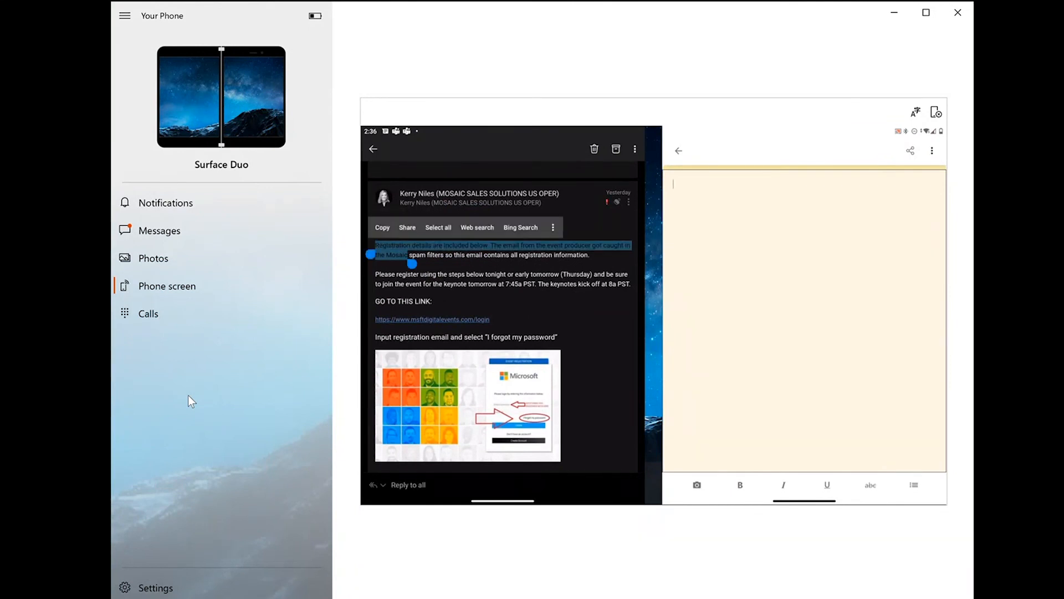